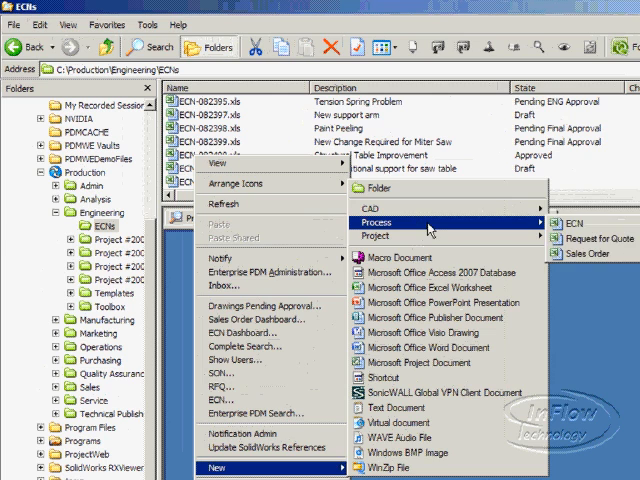
Create ECN-082403 for additional saw table support: customer InFlow Technology, requestor DEF, disposition Scrap
click(571, 222)
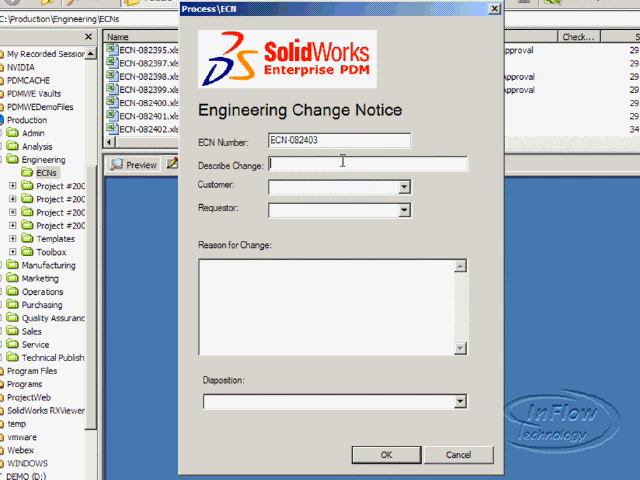
text(Require additional support for)
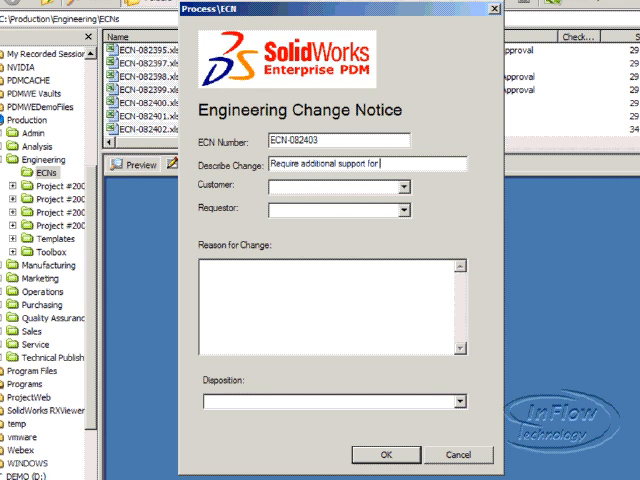
text(saw table)
click(339, 186)
text(InFlow Technology)
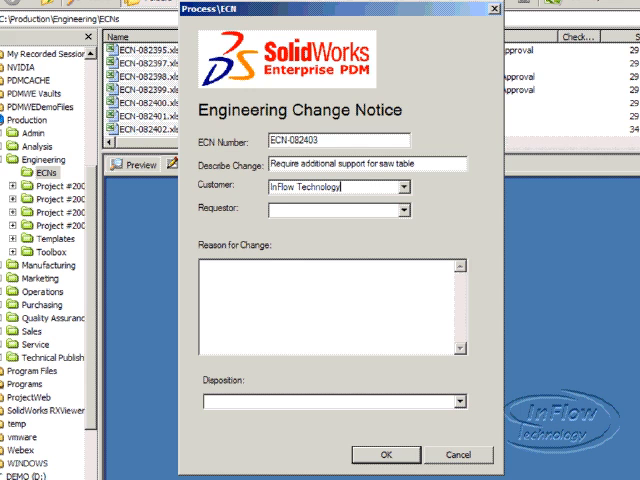
click(402, 210)
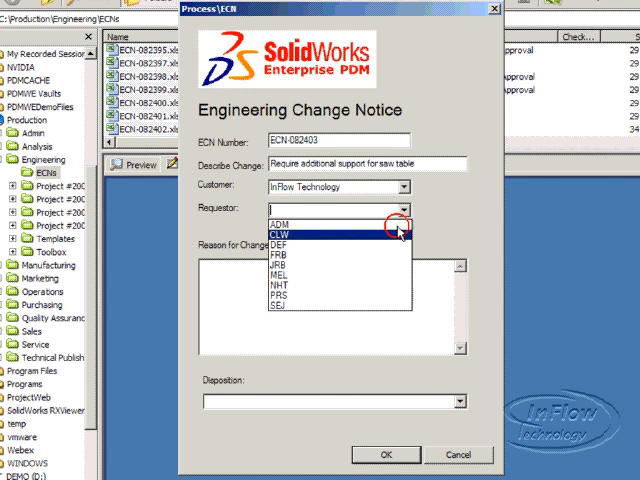
click(300, 238)
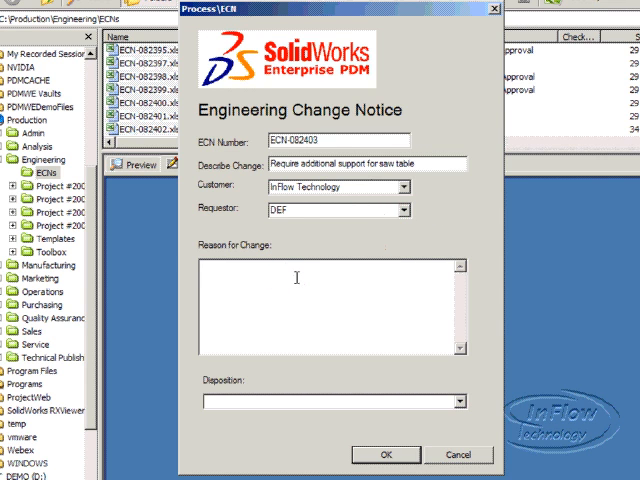
text(Found failures)
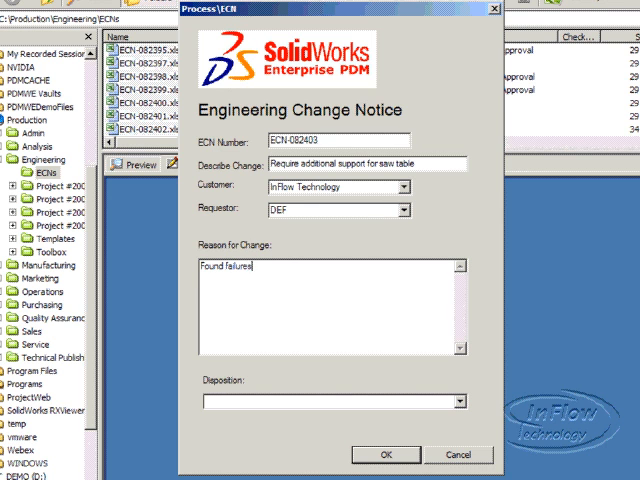
text(in customer)
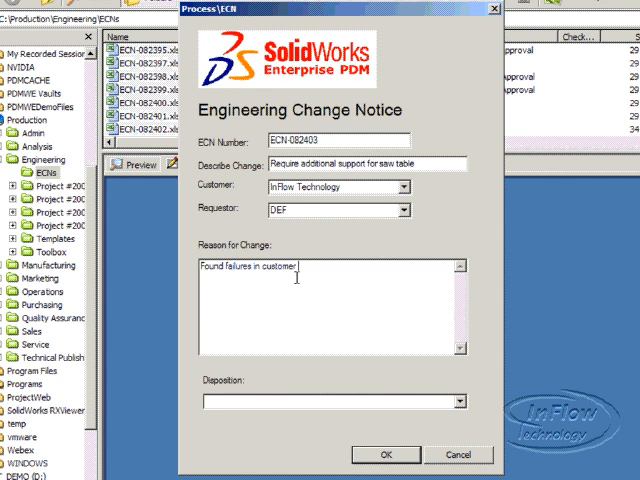
text(tables)
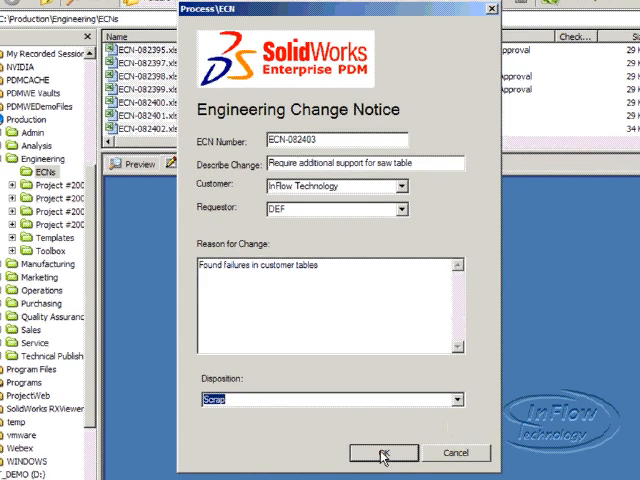
click(383, 452)
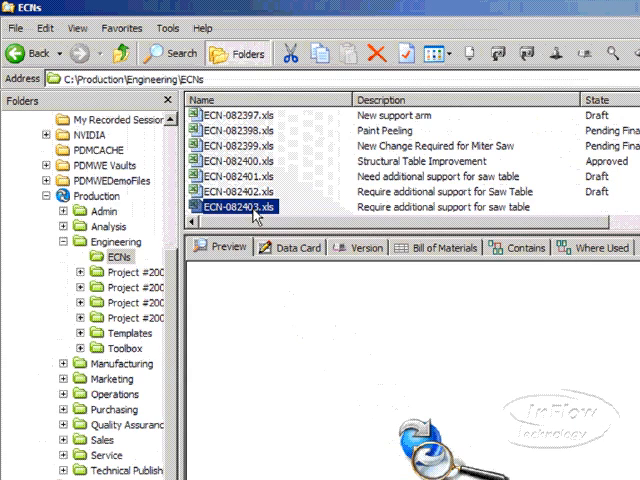
Select ECN-082403.xls in the ECNs file list
click(230, 207)
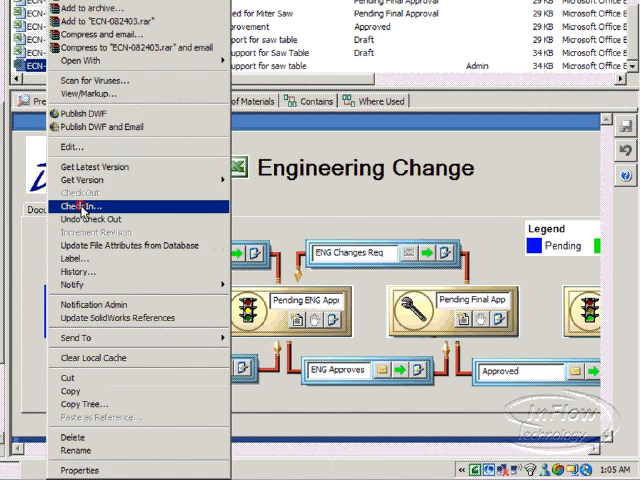
Check in ECN-082403.xls with the comment 'requires submission', leaving it in Draft
click(75, 205)
text(requires sub)
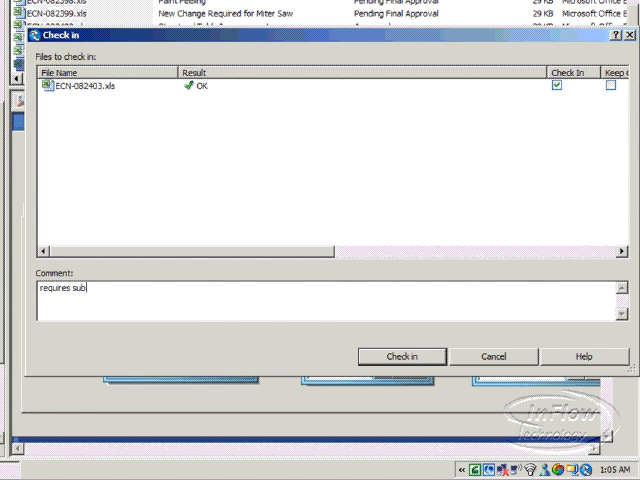
text(mission)
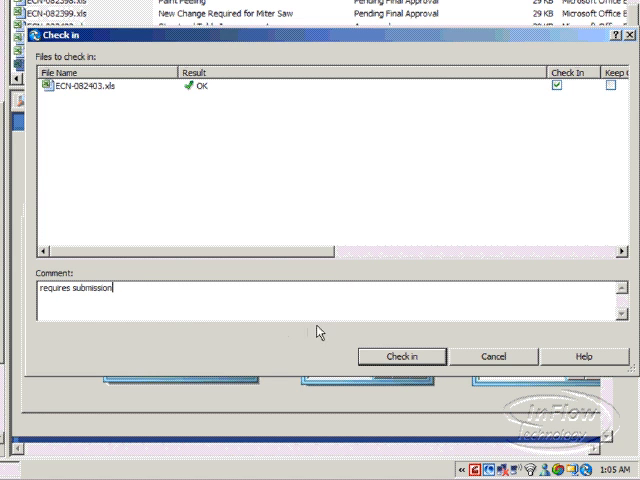
click(401, 356)
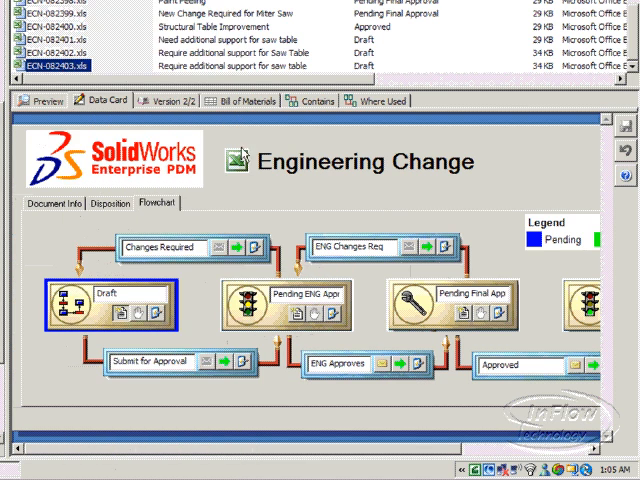
Submit ECN-082403 to Pending ENG Approval with the comment 'ready for engineering review'
click(155, 359)
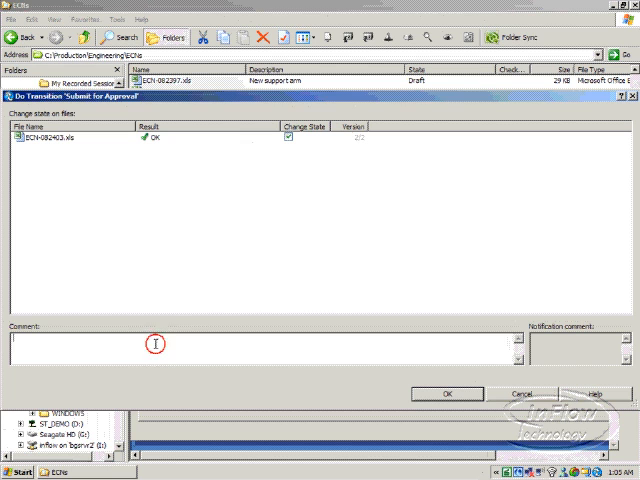
text(ready for engineering review)
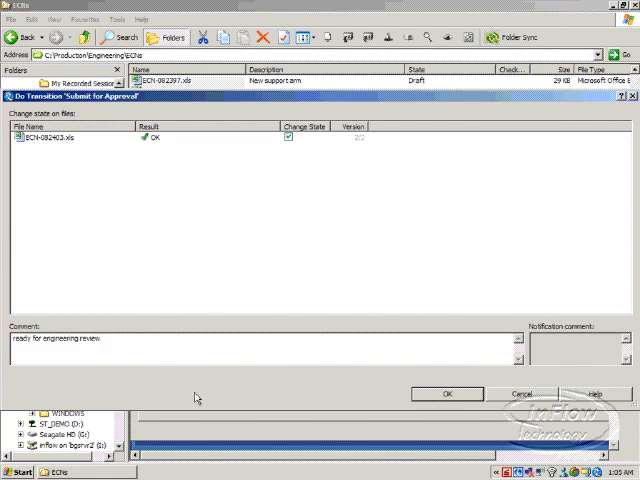
click(446, 393)
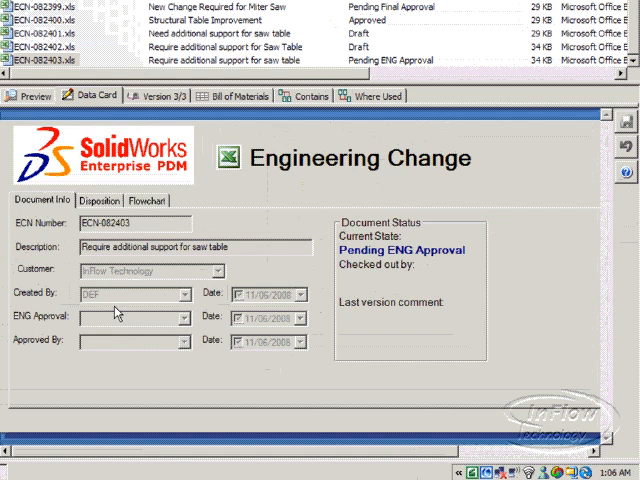
click(146, 200)
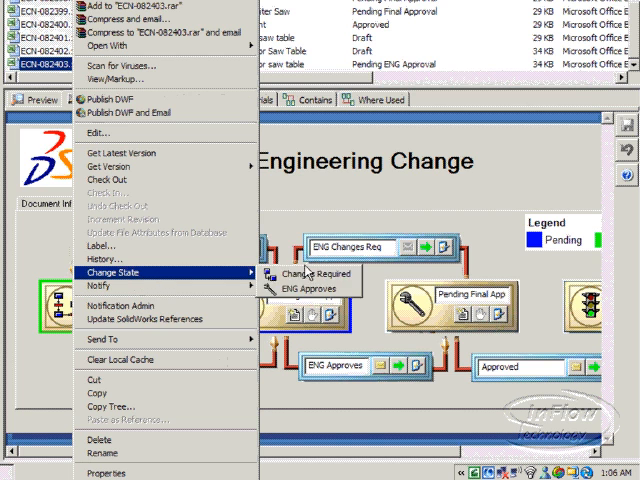
Return ECN-082403 as Changes Required, commenting 'Need additional comments on the drawing', then review history
click(305, 273)
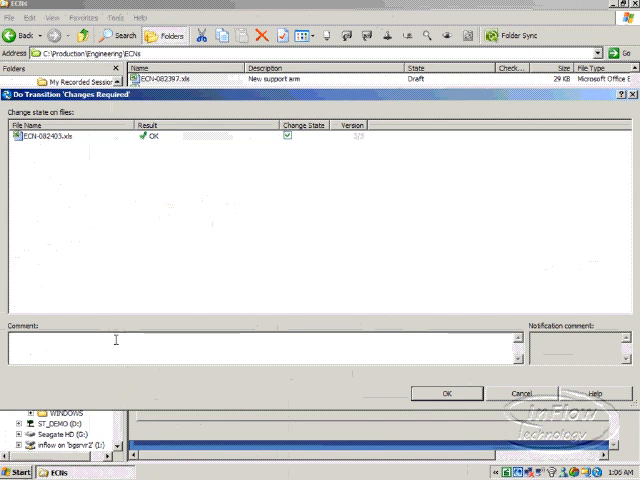
text(Need a)
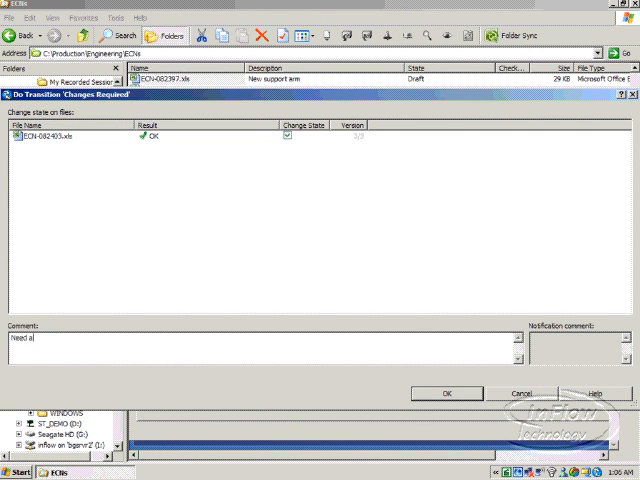
text(dditional)
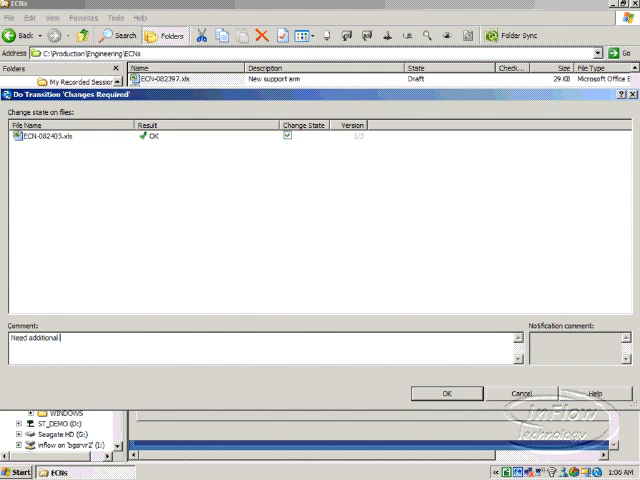
text(comments on the)
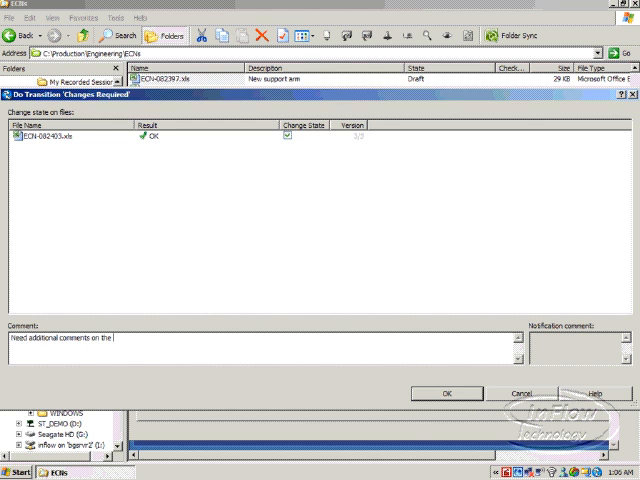
text(drawing)
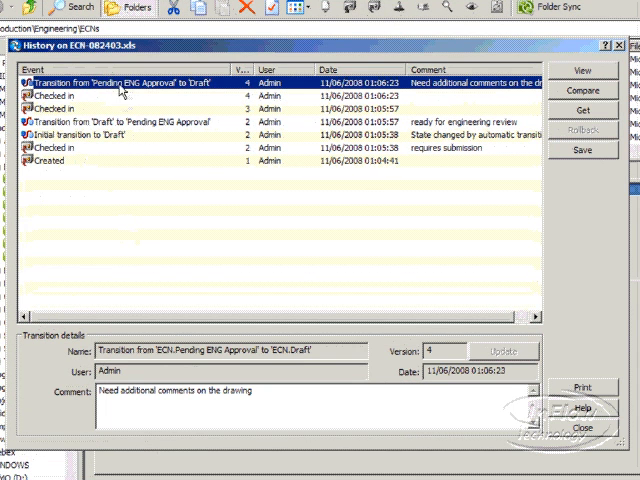
double_click(215, 390)
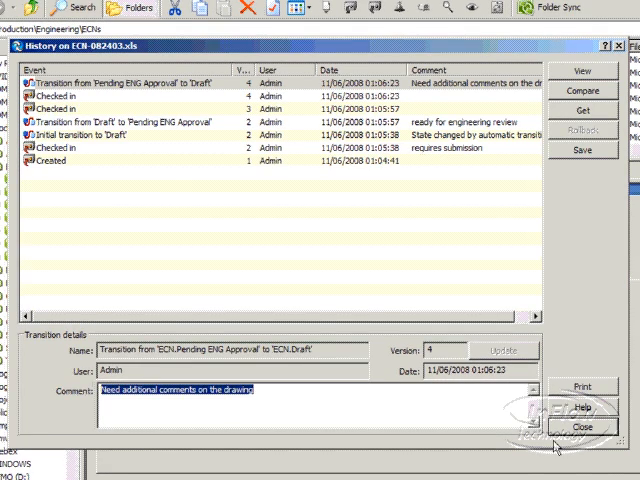
click(577, 427)
text(changes made and FEA complete)
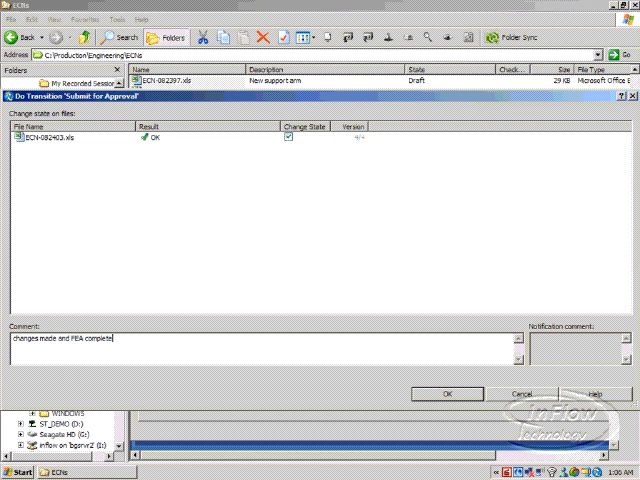
Resubmit ECN-082403 with 'changes made and FEA complete' and reselect it in the list
click(447, 393)
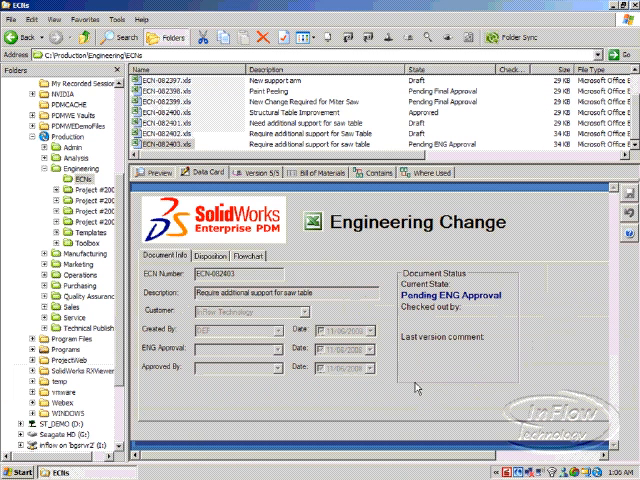
click(245, 256)
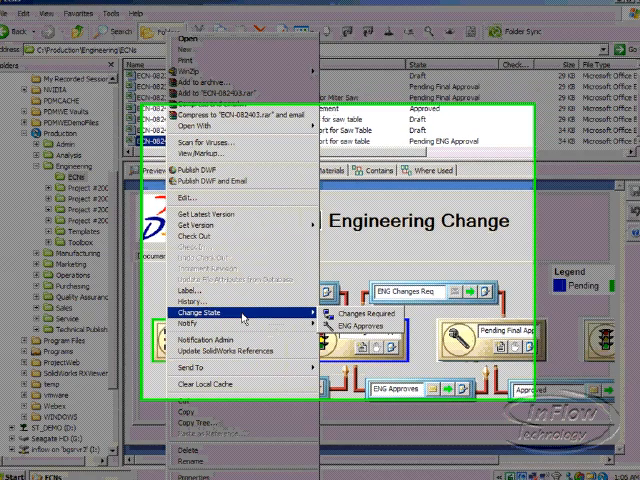
Apply ENG Approves with comment 'Approved by ENG' and notification that the ECN is good to go
click(204, 313)
text(Approved by)
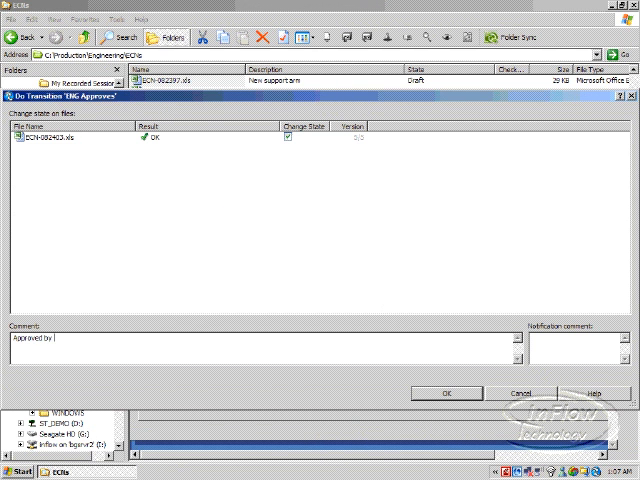
text(ENG)
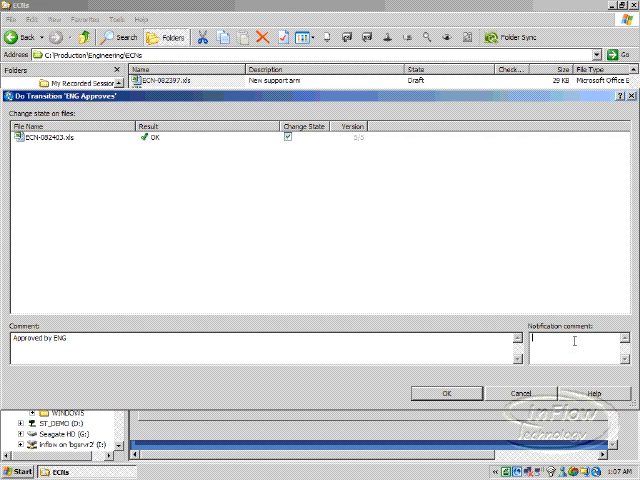
text(This ECN is good to go.)
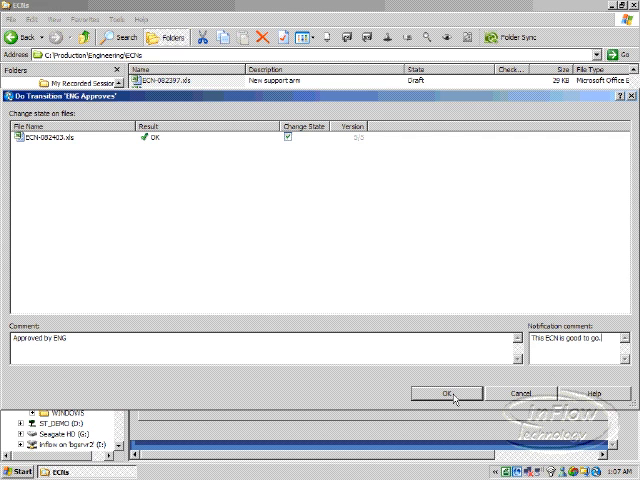
click(447, 392)
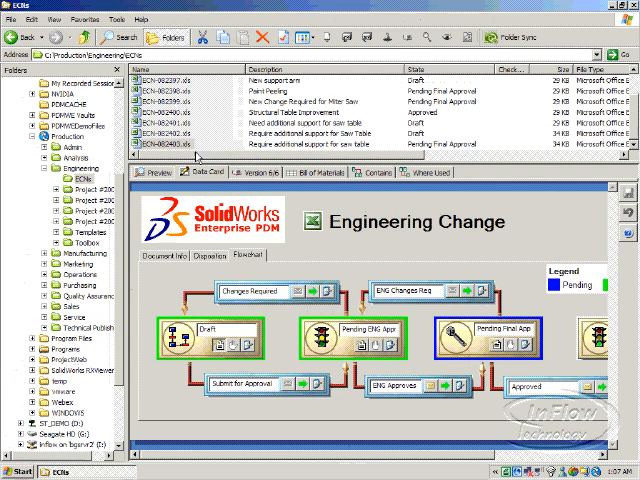
mouse_move(195, 157)
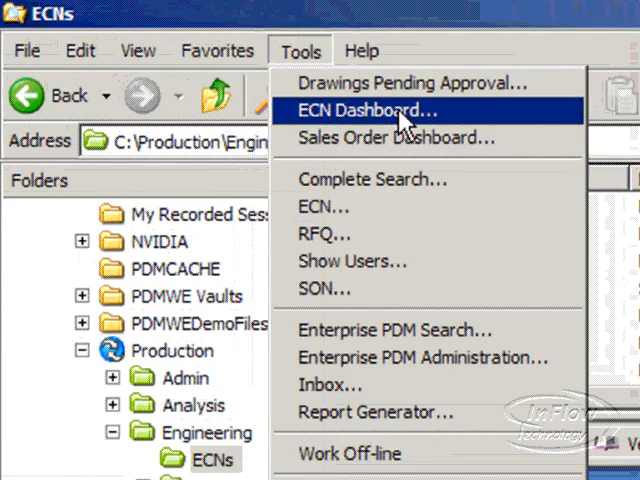
Open the ECN Dashboard and sort the ECN list by the State column
click(370, 110)
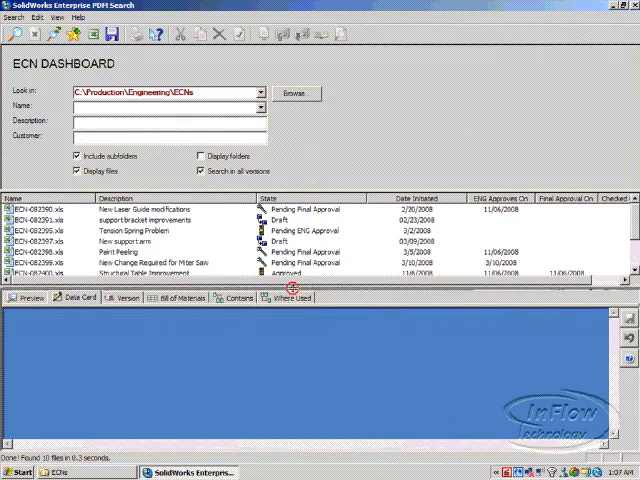
scroll(down, 3)
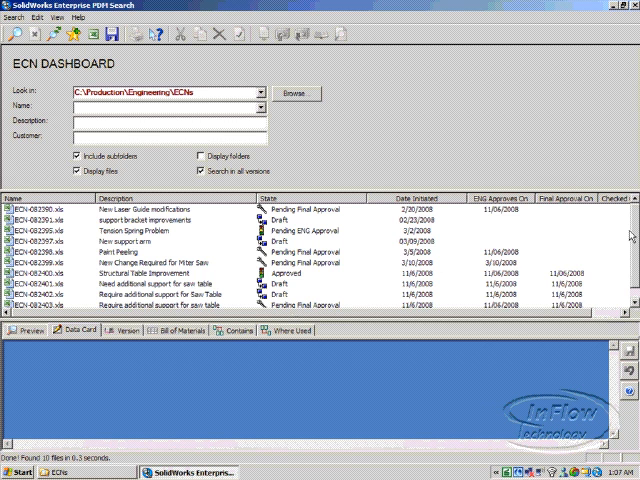
mouse_move(247, 224)
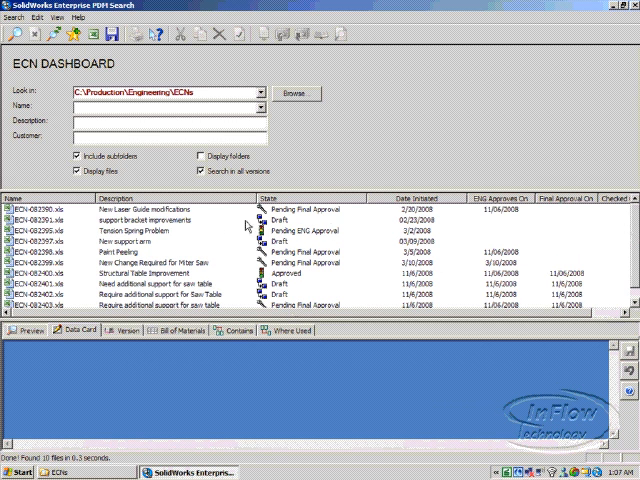
click(290, 192)
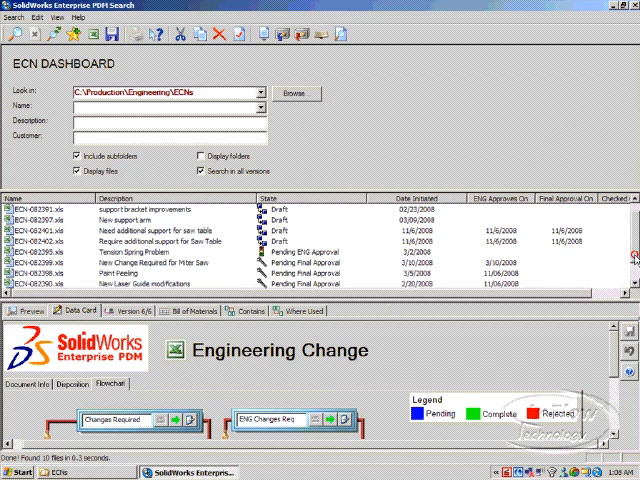
scroll(down, 3)
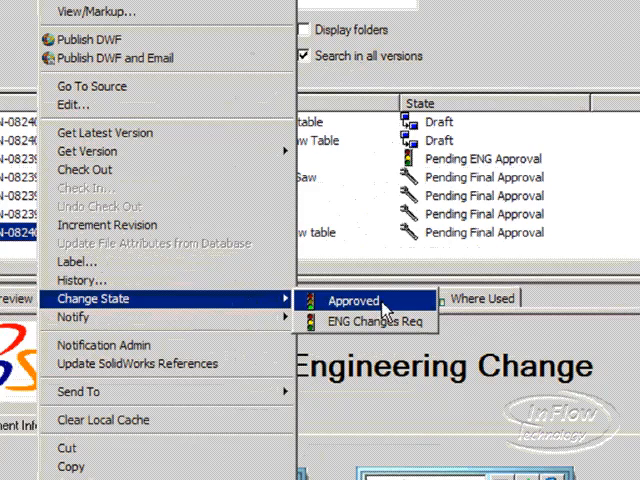
Move ECN-082403 to the Approved state with the comment 'Approved'
click(352, 300)
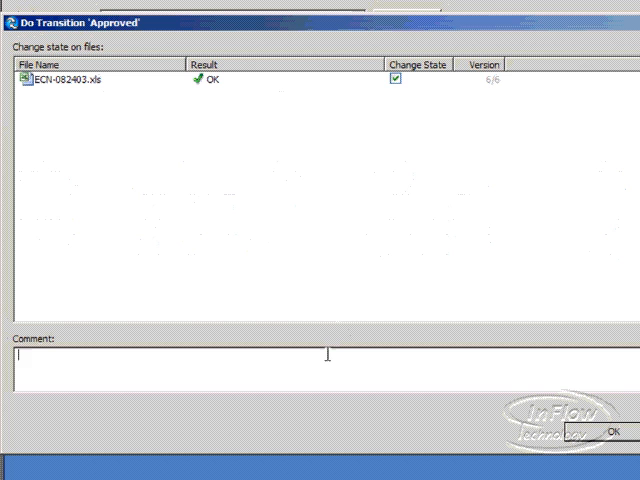
text(Approved)
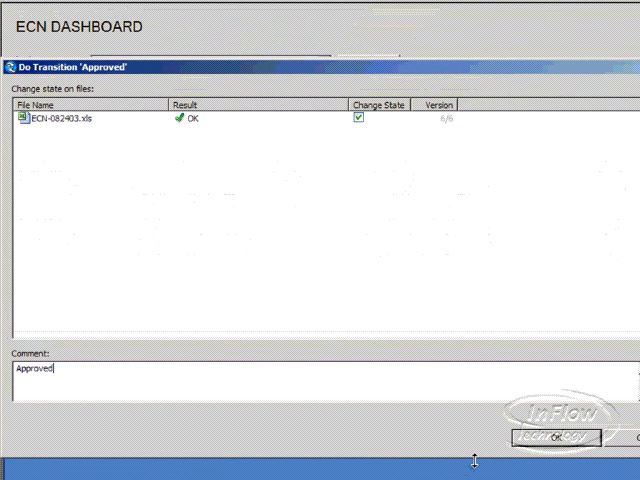
click(557, 437)
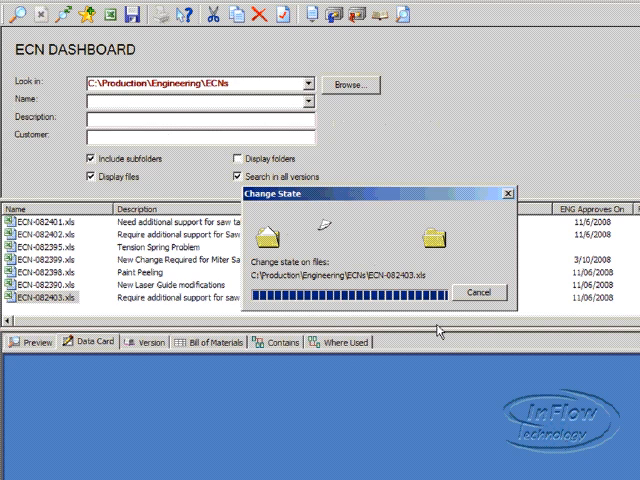